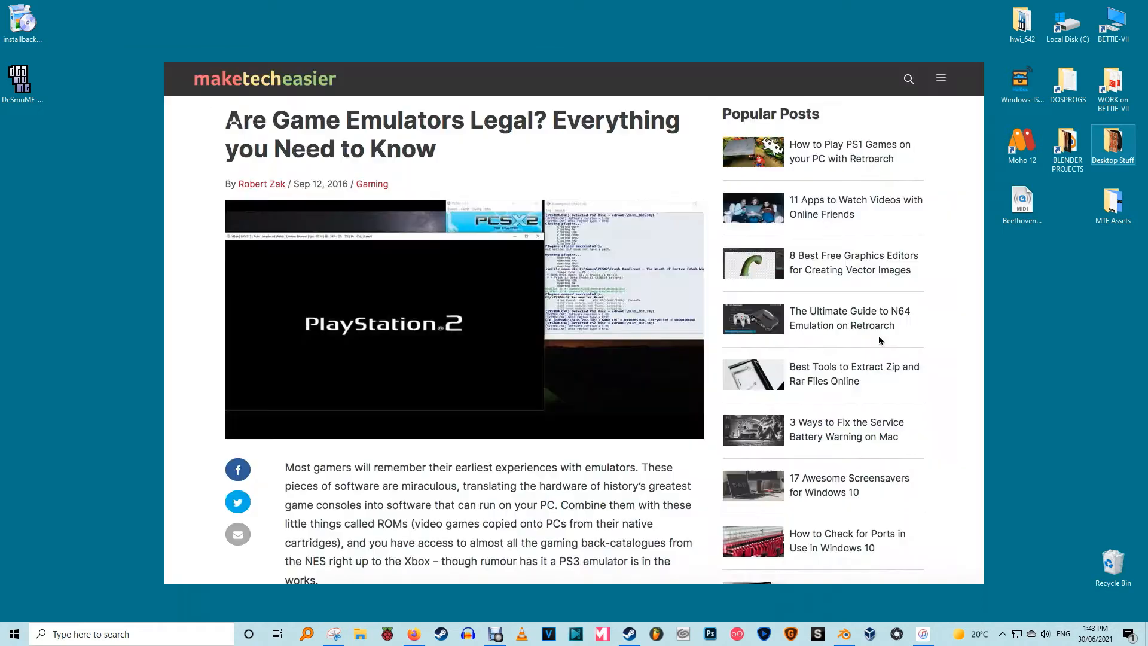
Load the Super Mario 64 DS ROM so its touch-to-start screen appears
{"action": "scroll", "scroll_direction": "down", "scroll_amount": 3}
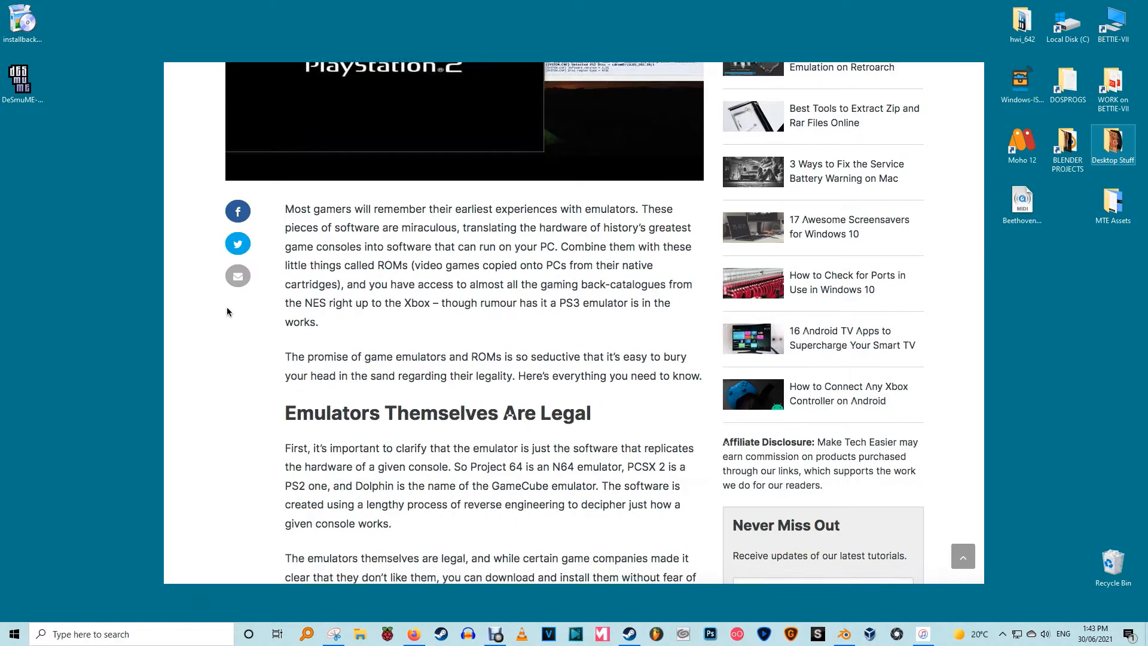
{"action": "scroll", "scroll_direction": "down", "scroll_amount": 3}
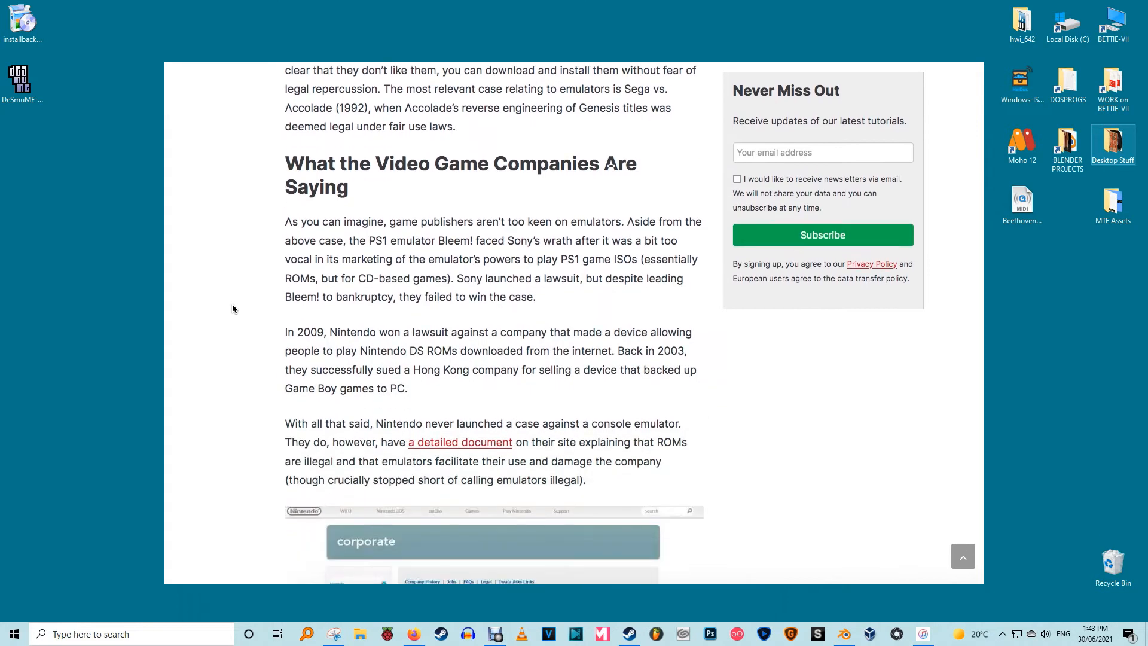
{"action": "scroll", "scroll_direction": "down", "scroll_amount": 3}
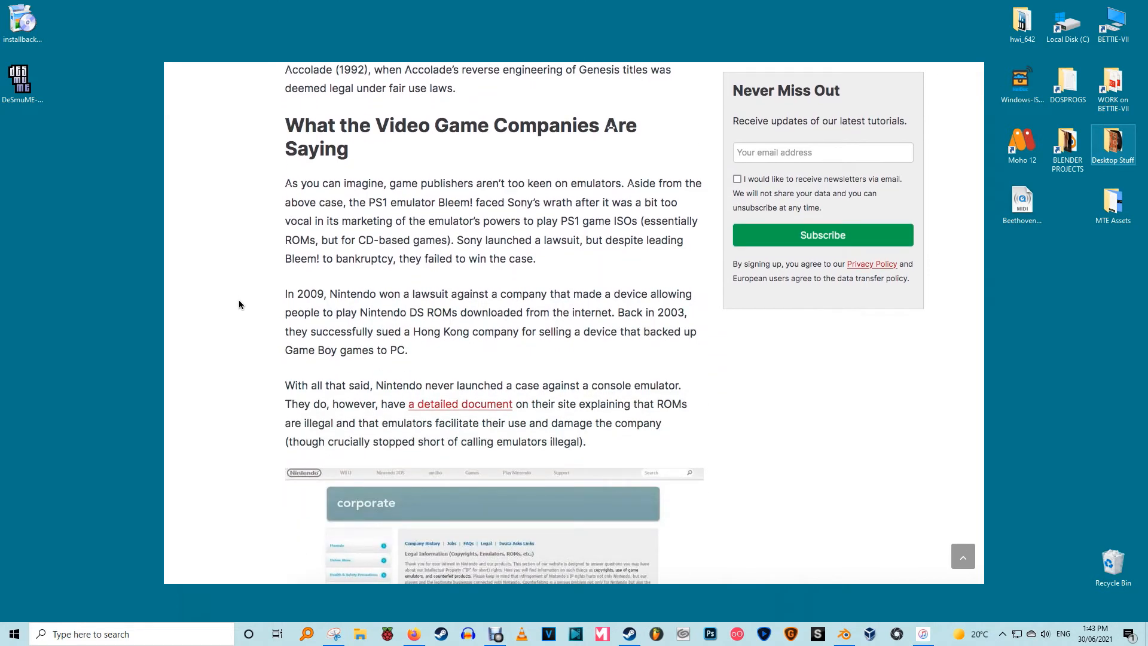
{"action": "scroll", "scroll_direction": "down", "scroll_amount": 3}
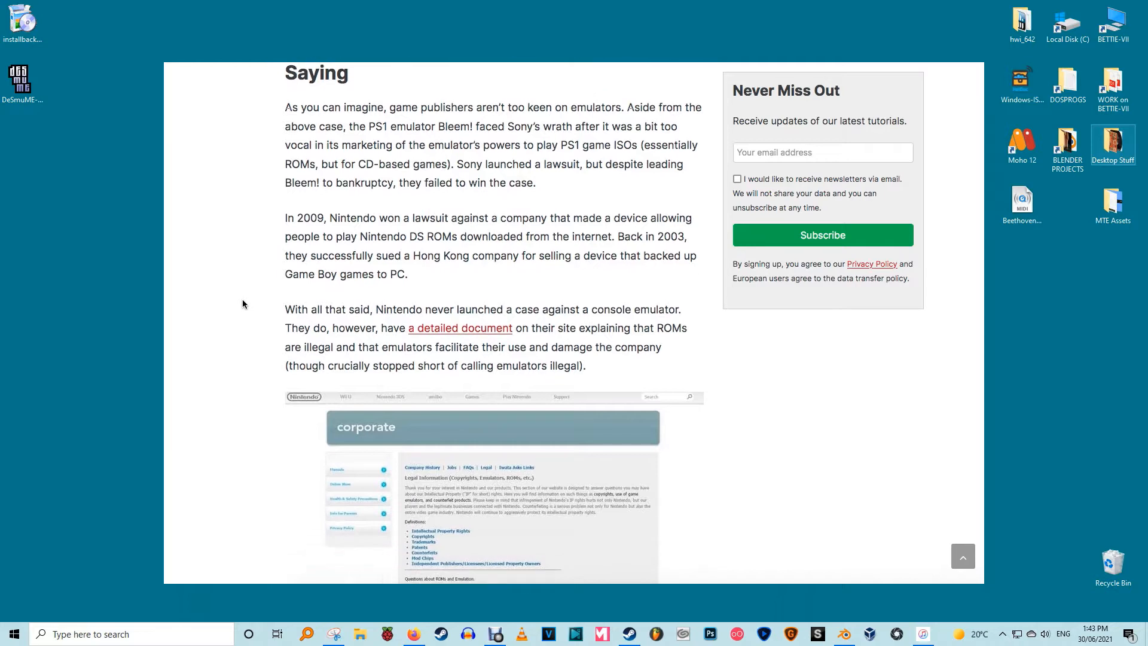
{"action": "scroll", "scroll_direction": "down", "scroll_amount": 3}
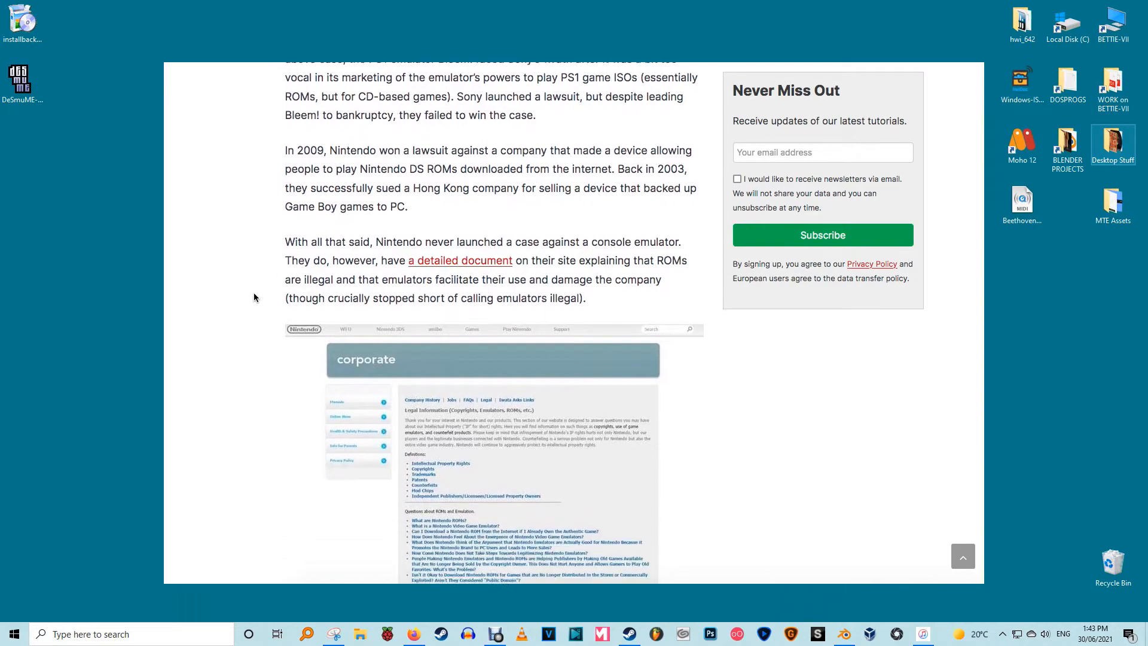
{"action": "scroll", "scroll_direction": "down", "scroll_amount": 3}
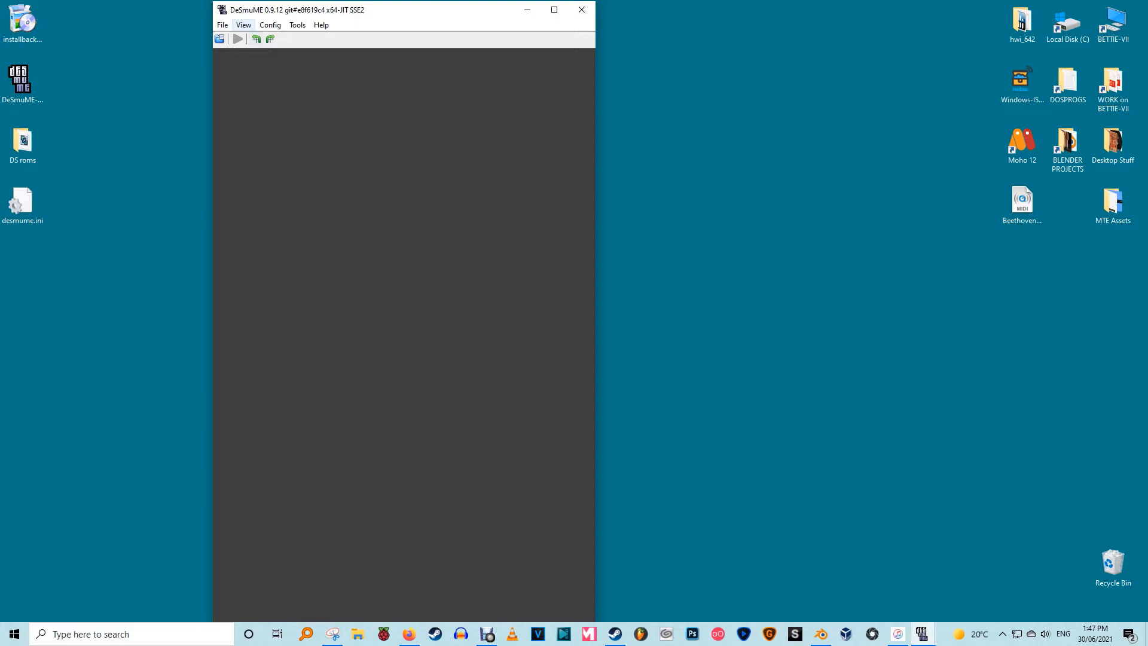
{"action": "left_click", "coordinate": [297, 24]}
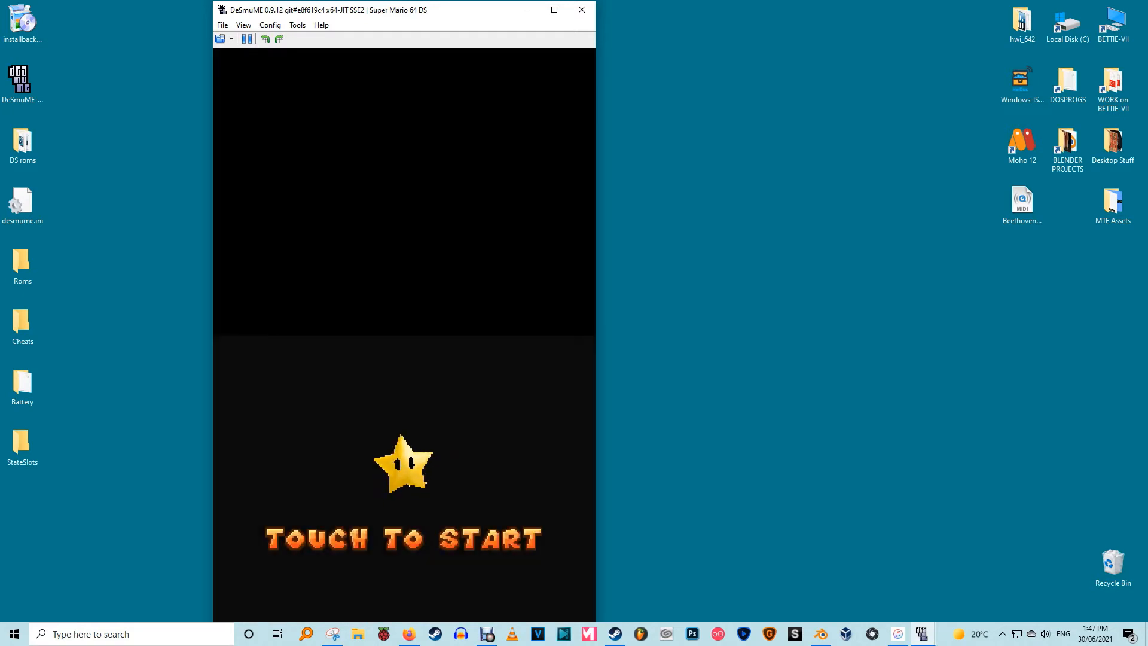
Start the game, clear the Mario drawing, and open DeSmuME's Control Config
{"action": "left_click", "coordinate": [403, 465]}
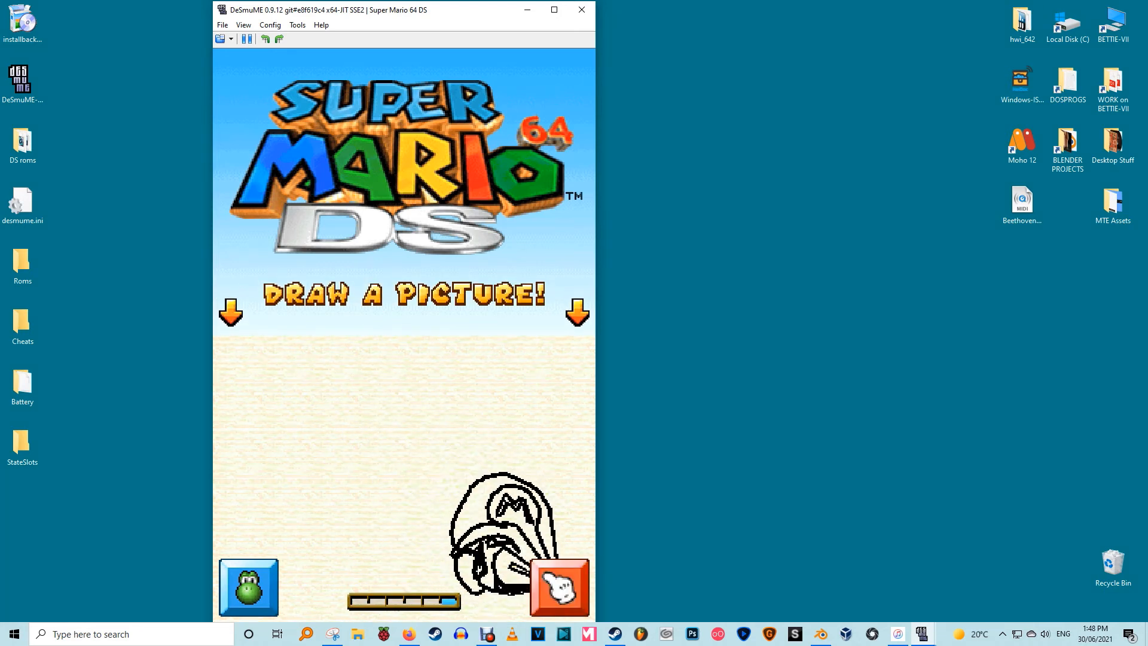
{"action": "left_click", "coordinate": [558, 587]}
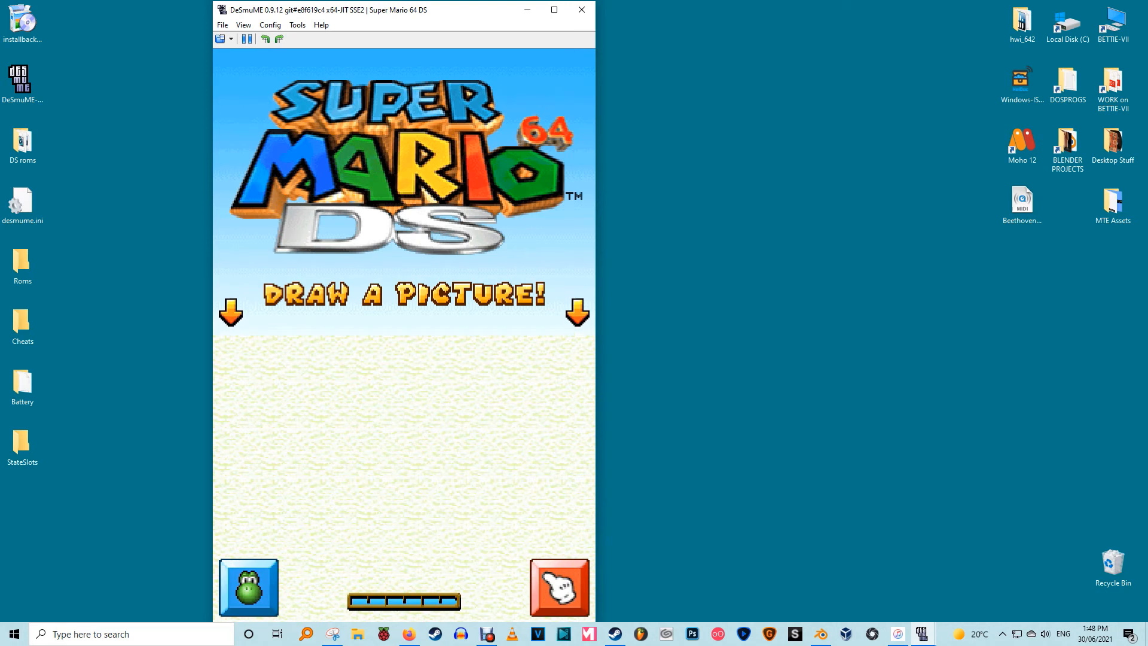
{"action": "left_click", "coordinate": [270, 24]}
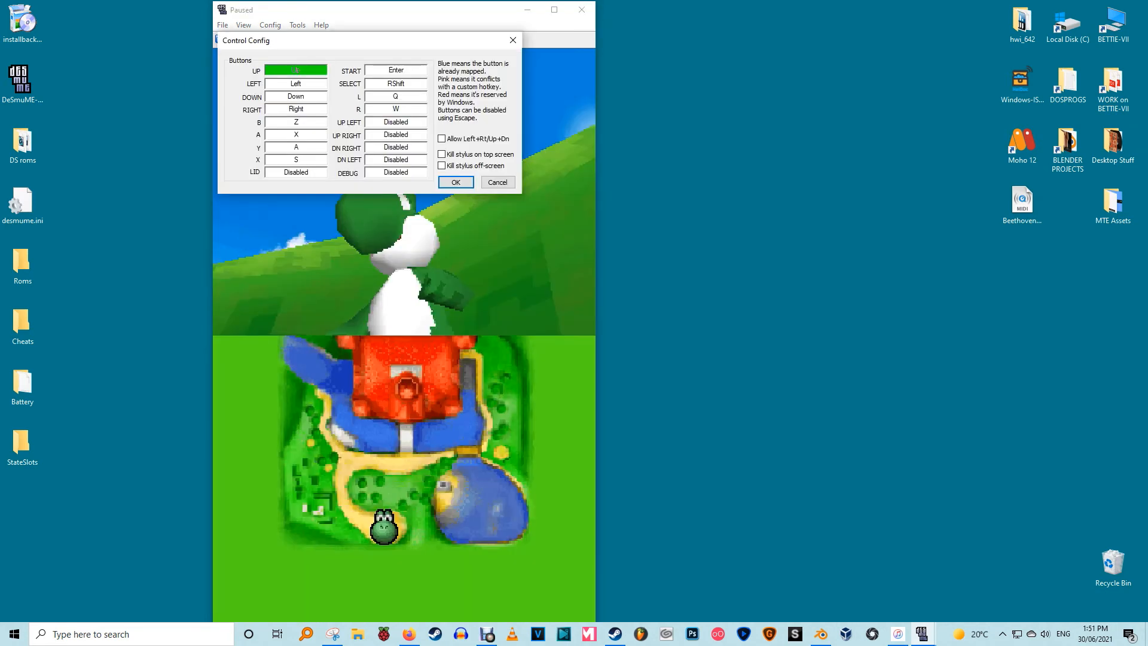